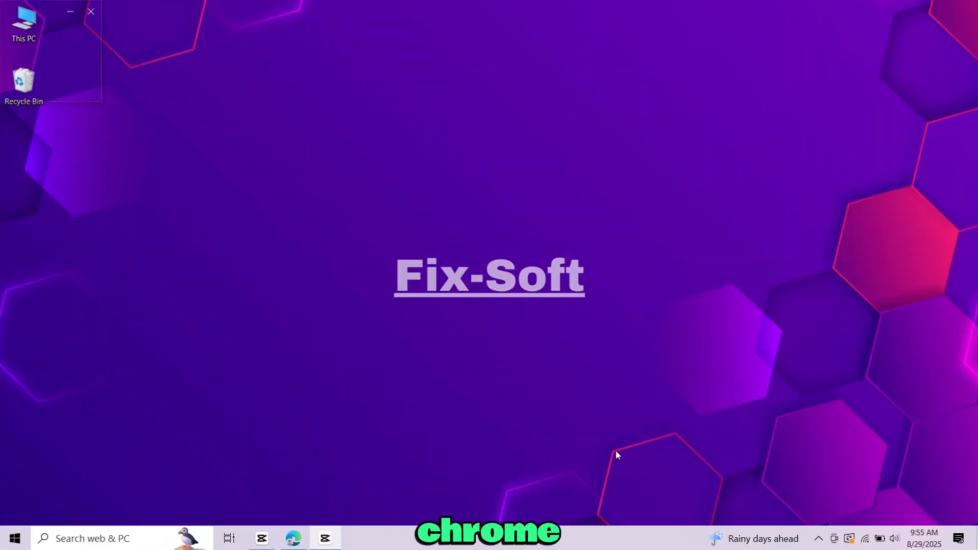
Launch Edge from the taskbar and search Bing for 'microsoft office 365 online'
click(292, 538)
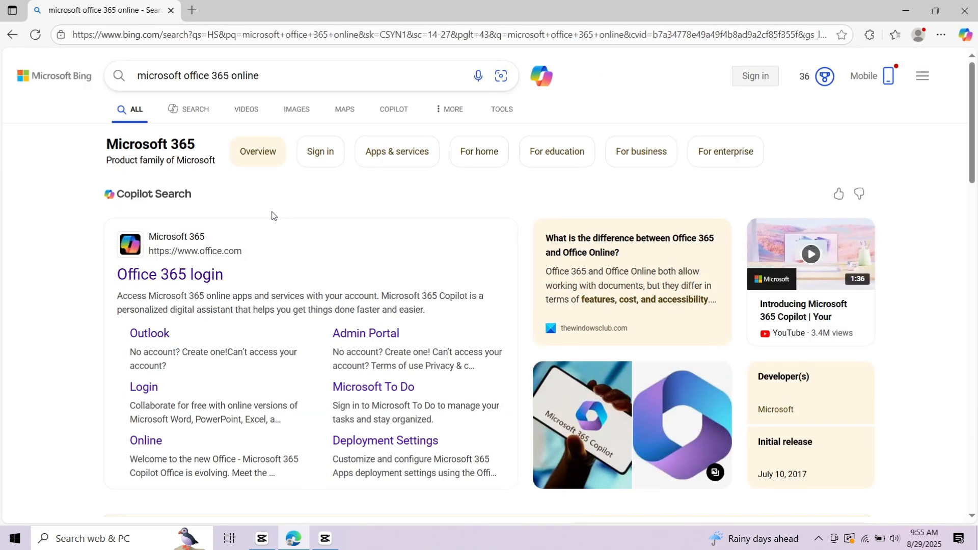
Follow the 'Free Microsoft 365 Online | Word, Excel, PowerPoint' search result
scroll(down, 3)
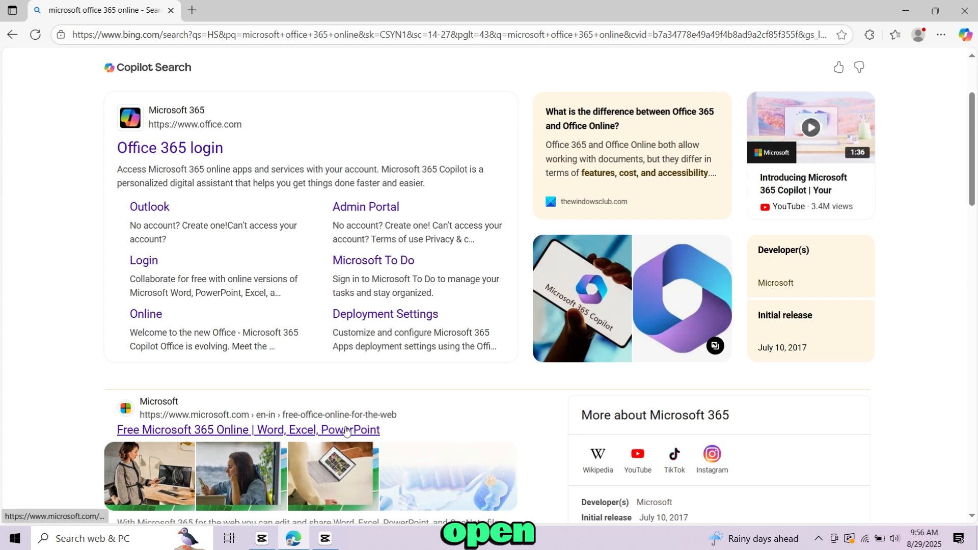
click(247, 429)
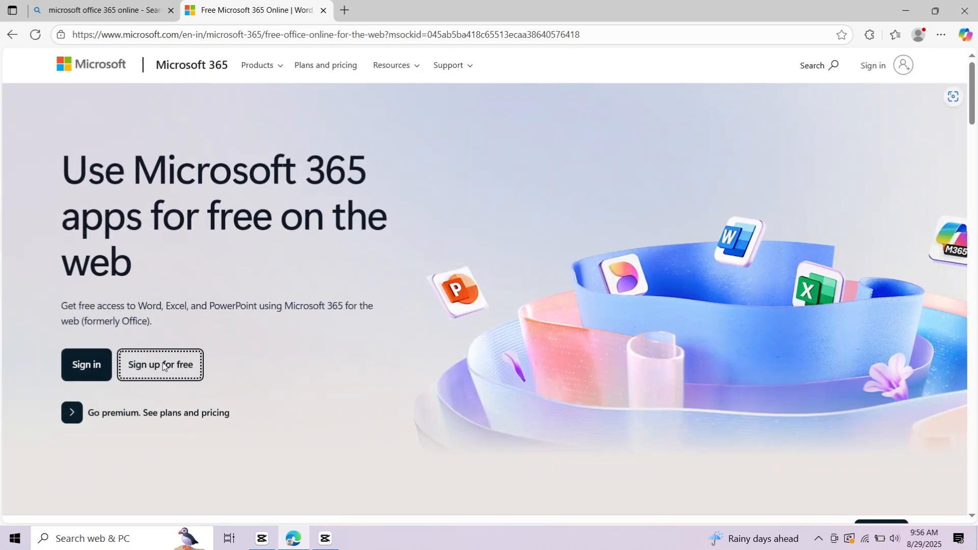
Go through 'Sign up for free' to the Sign in link and sign into the existing account
click(159, 364)
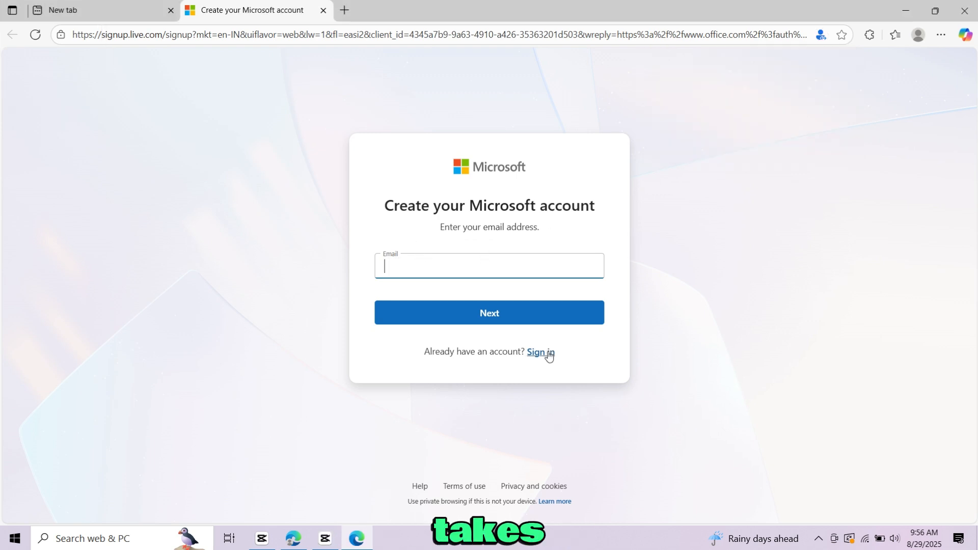
click(540, 352)
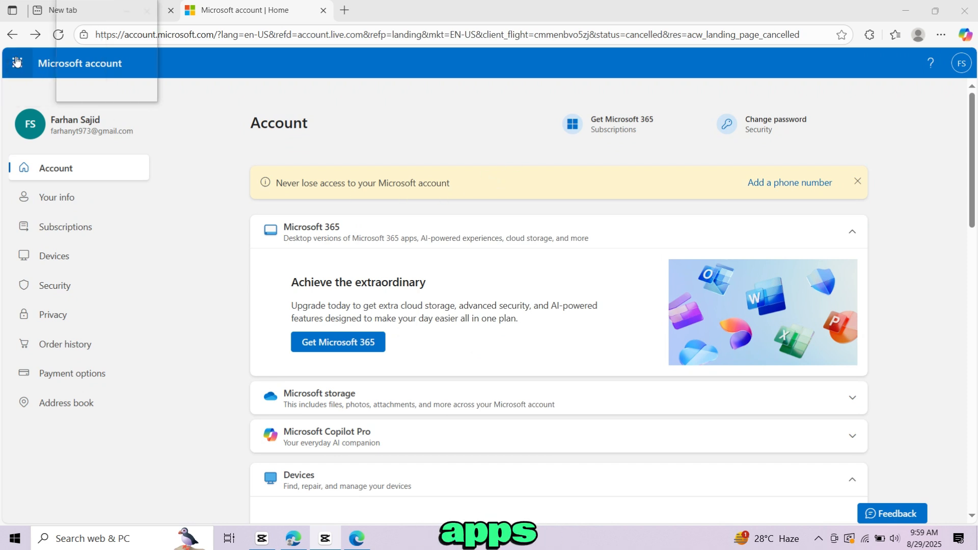
Launch Word from the Microsoft 365 app launcher grid
click(16, 63)
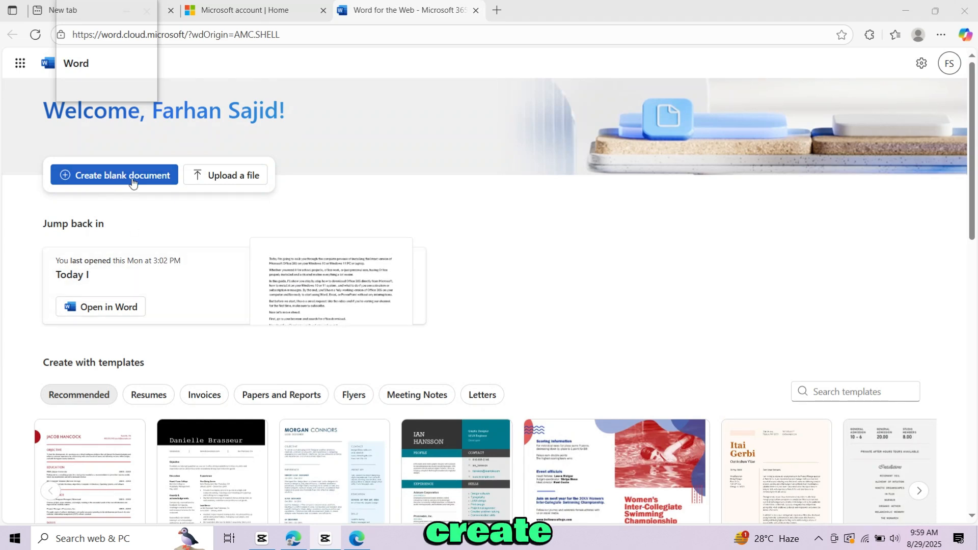
Create a blank document from the Word welcome page
click(113, 175)
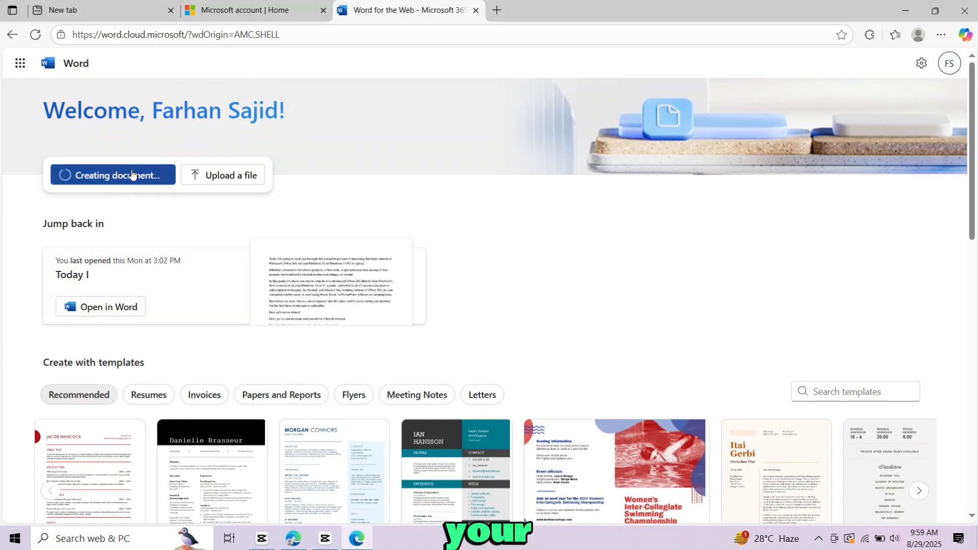
click(112, 176)
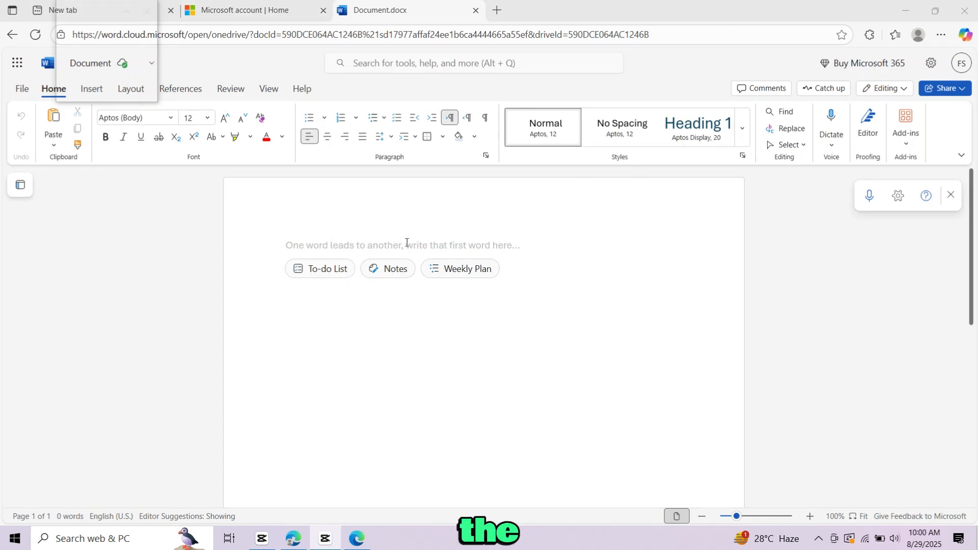
Enter SUBSCRIBE in bold italic underline, then bring up the File menu
text(s)
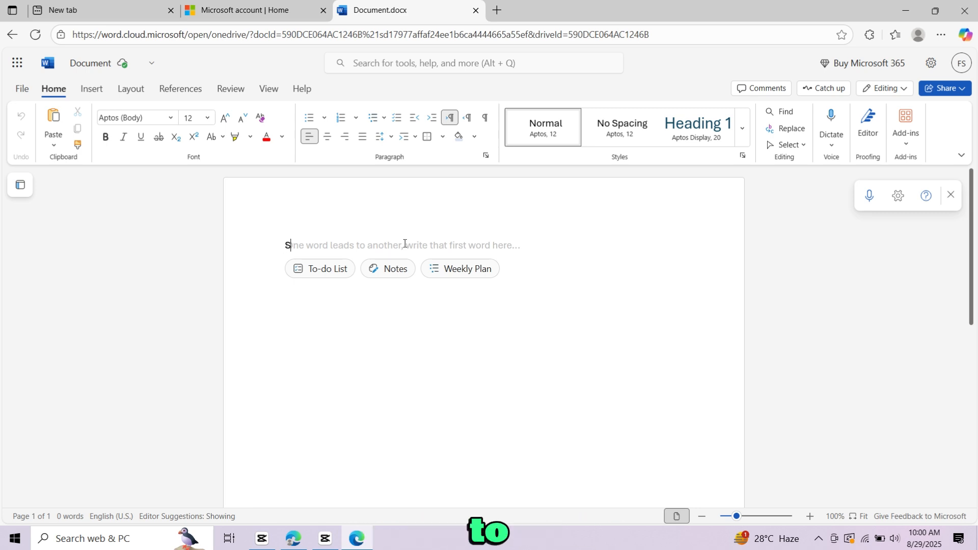
click(22, 88)
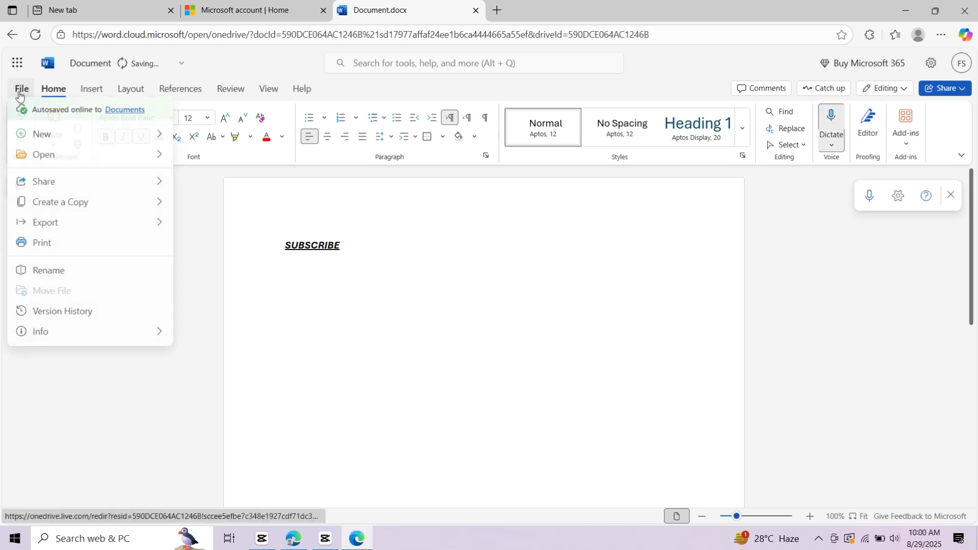